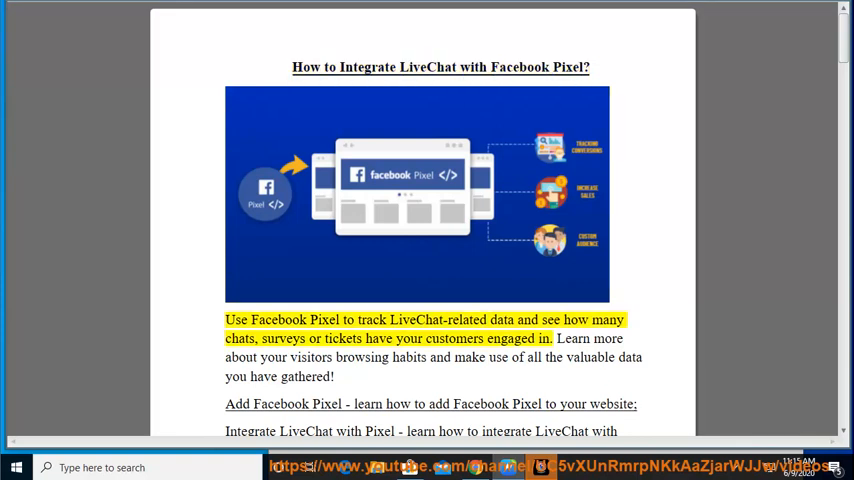
Start read-aloud at the document top and follow the intro through the three section links
double_click(502, 319)
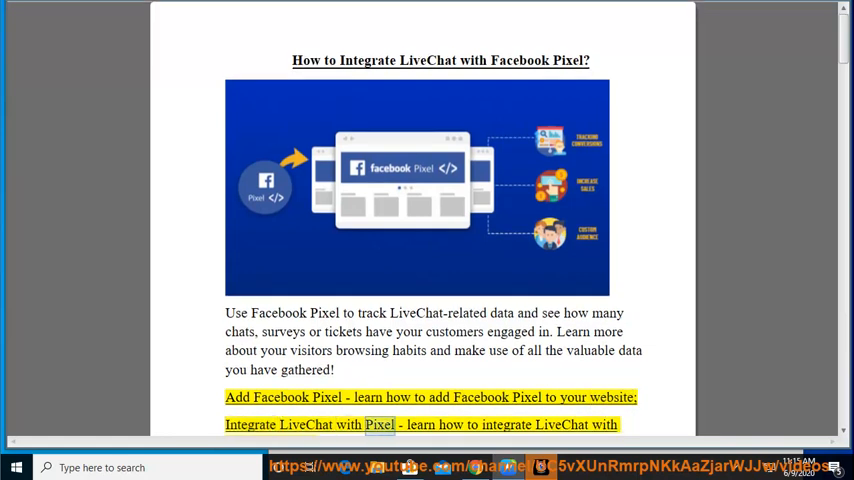
scroll(down, 3)
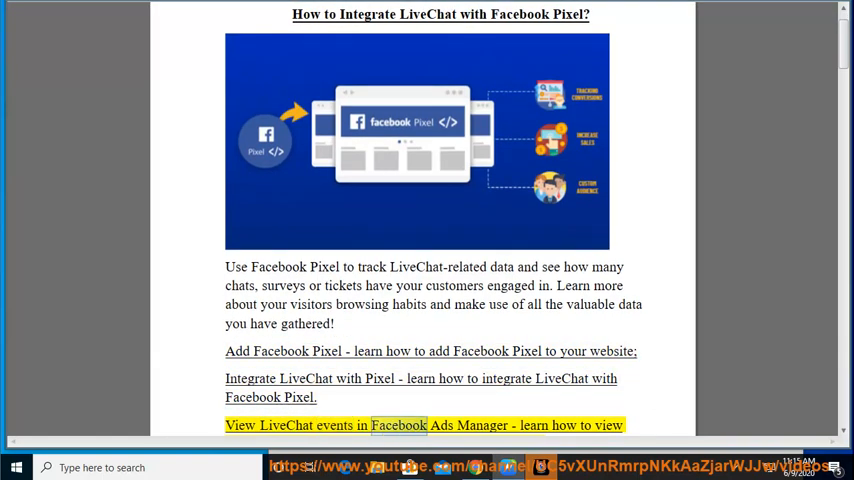
scroll(down, 3)
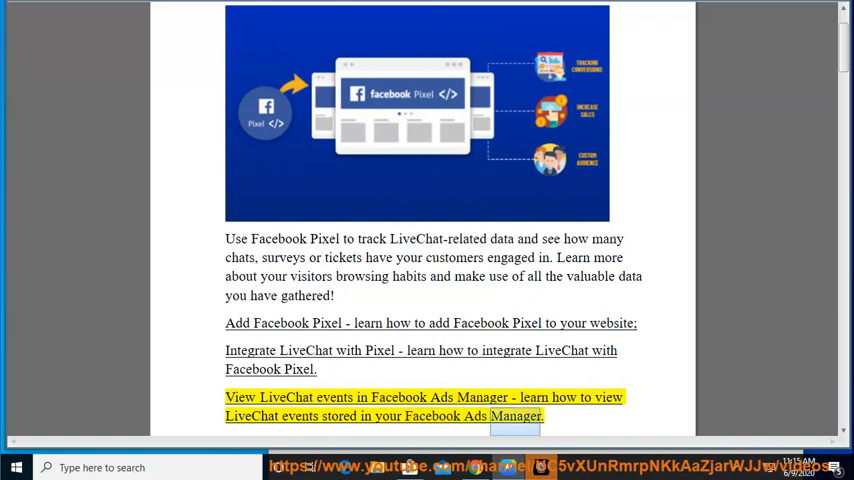
Follow read-aloud through the opening steps of the Add Facebook Pixel section
scroll(down, 3)
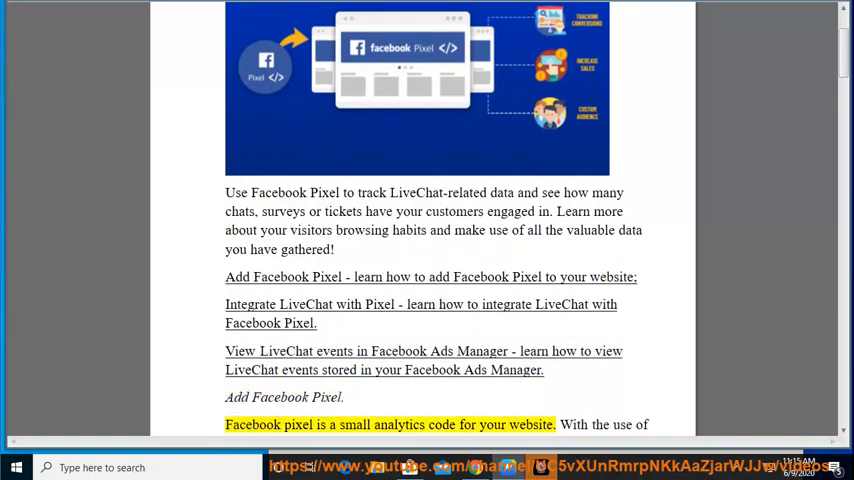
double_click(491, 424)
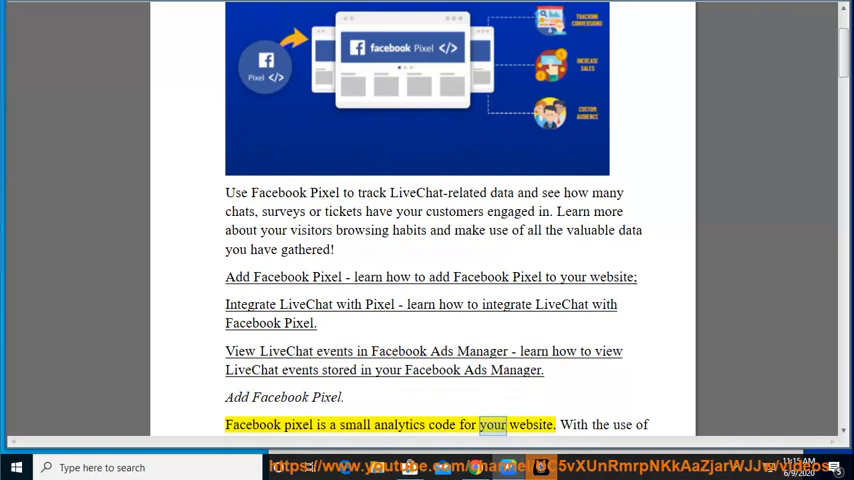
scroll(down, 3)
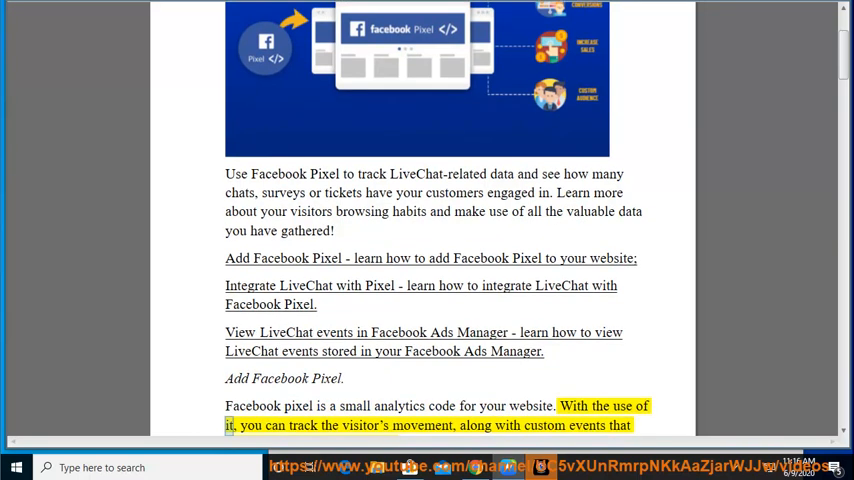
double_click(475, 425)
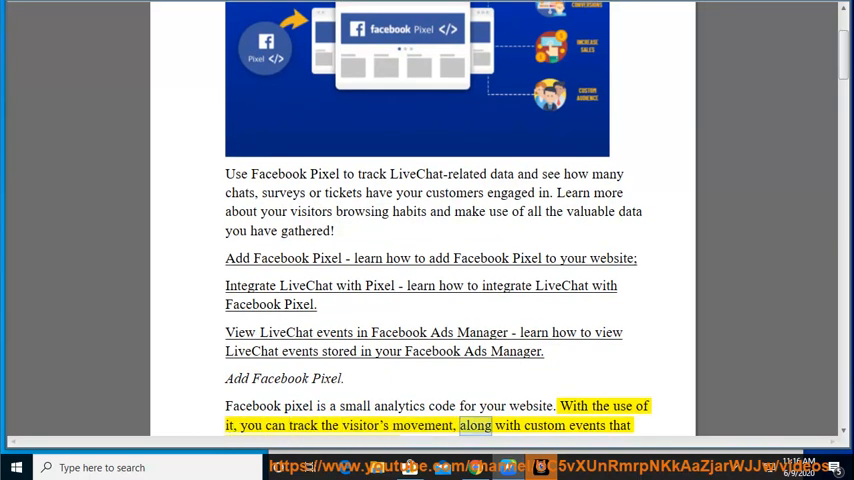
scroll(down, 3)
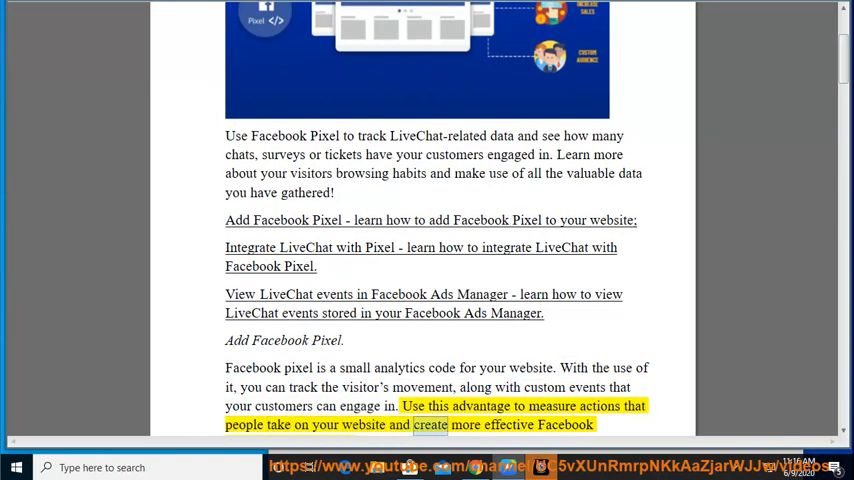
scroll(down, 3)
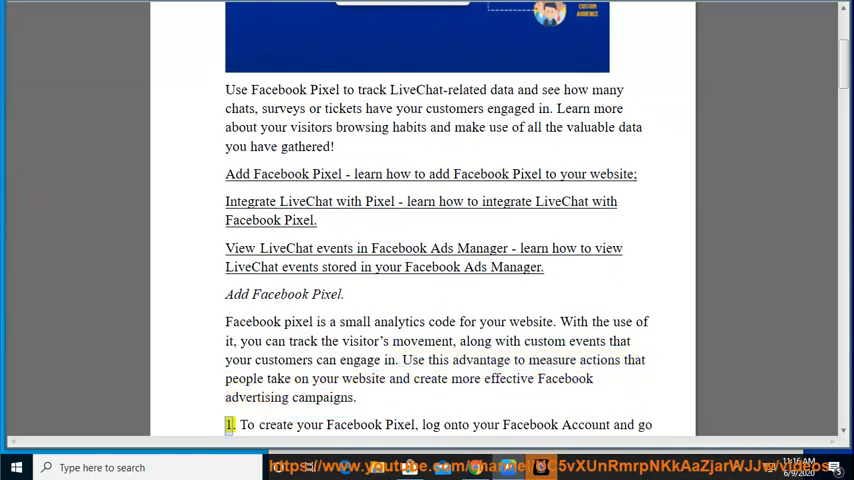
double_click(456, 424)
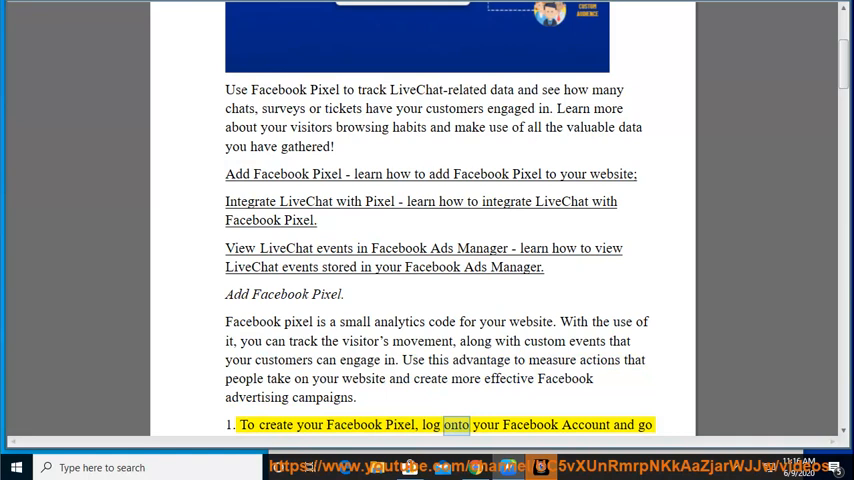
Follow the remaining Pixel steps and Done! paragraph to the Integrate LiveChat with Pixel heading
scroll(down, 3)
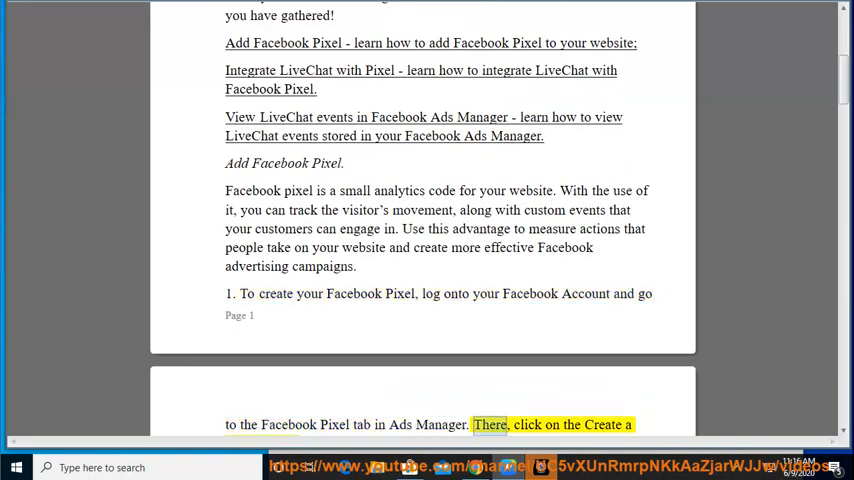
scroll(down, 3)
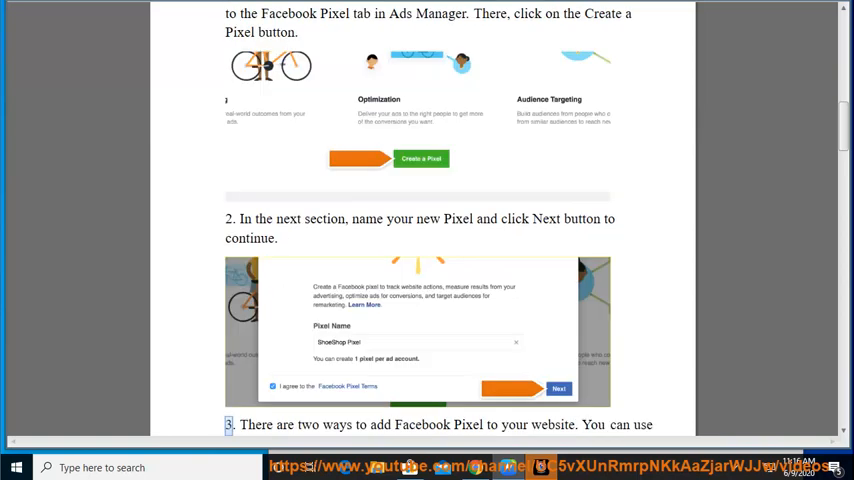
double_click(513, 425)
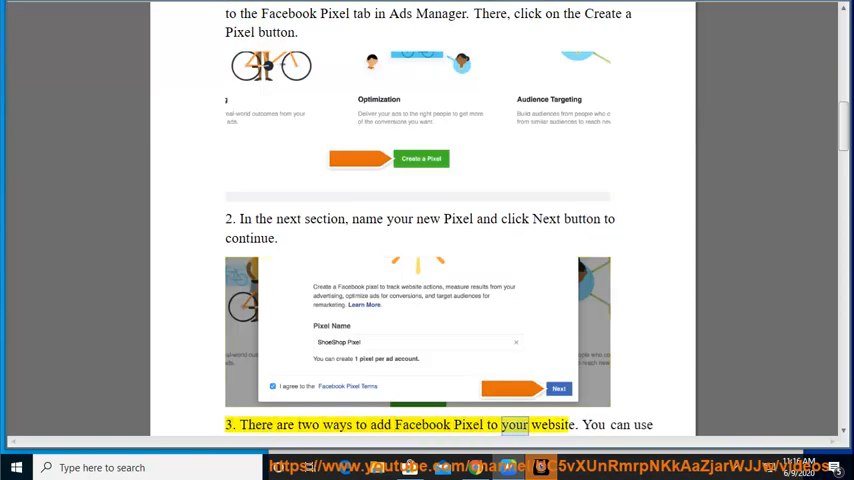
scroll(down, 3)
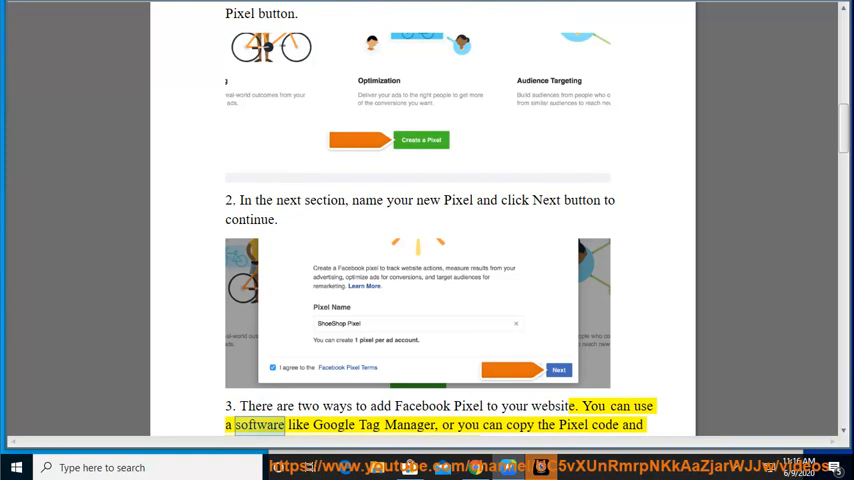
double_click(519, 424)
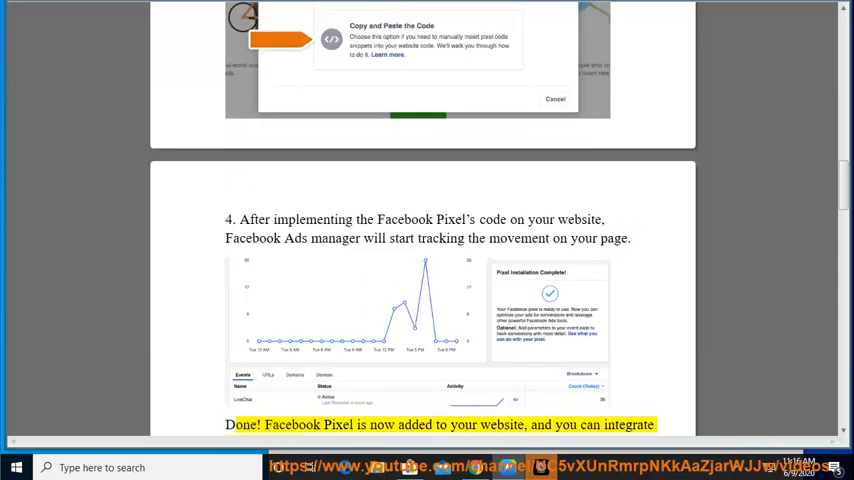
double_click(502, 425)
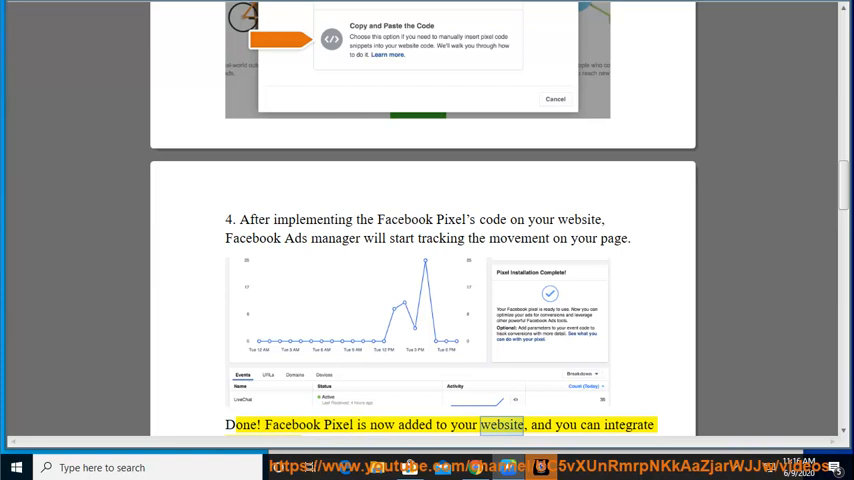
scroll(down, 3)
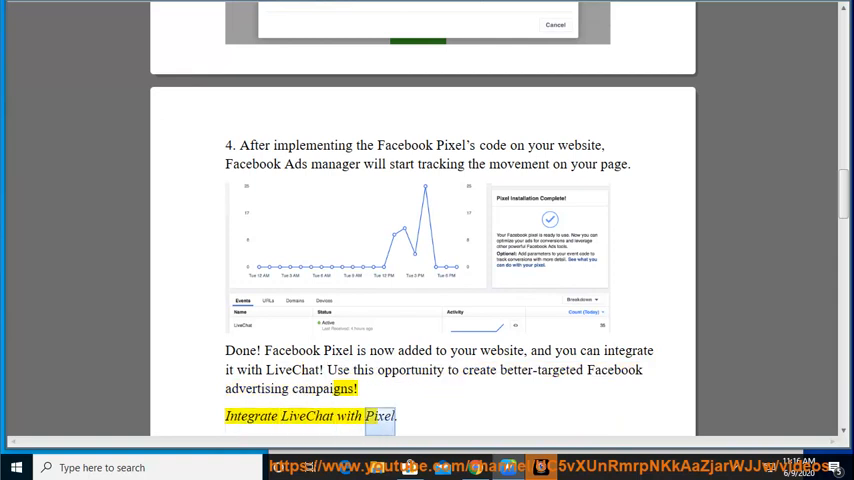
Follow narration through Pre-chat submitted, Chat Started, Post-chat submitted and Ticket created to step 1
scroll(down, 3)
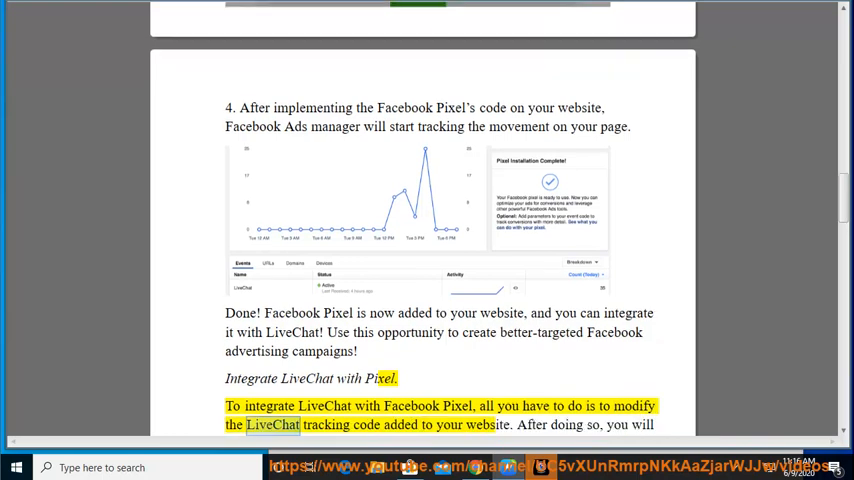
double_click(488, 424)
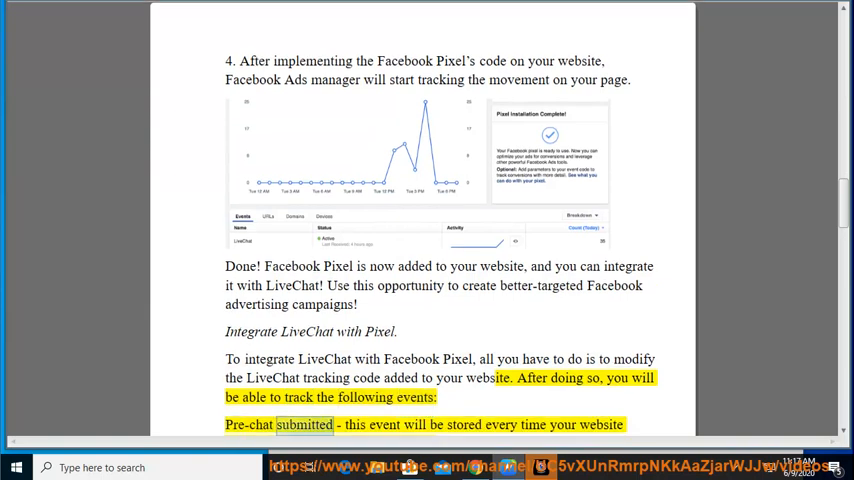
double_click(602, 424)
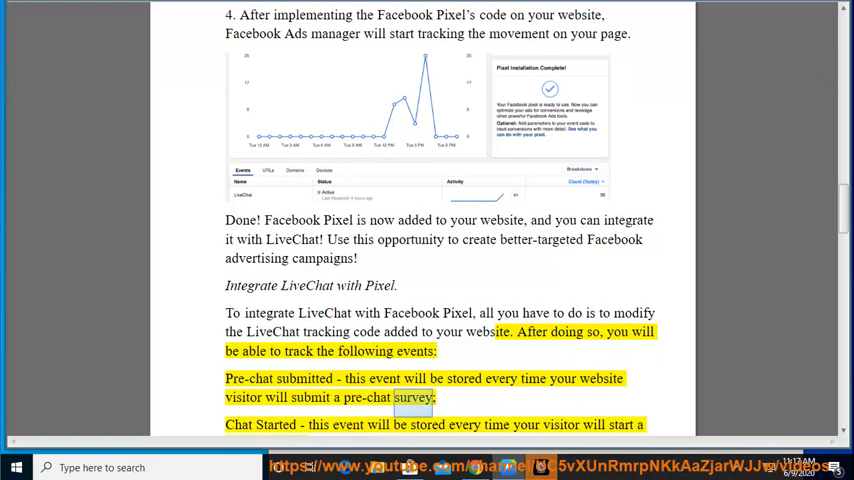
double_click(427, 424)
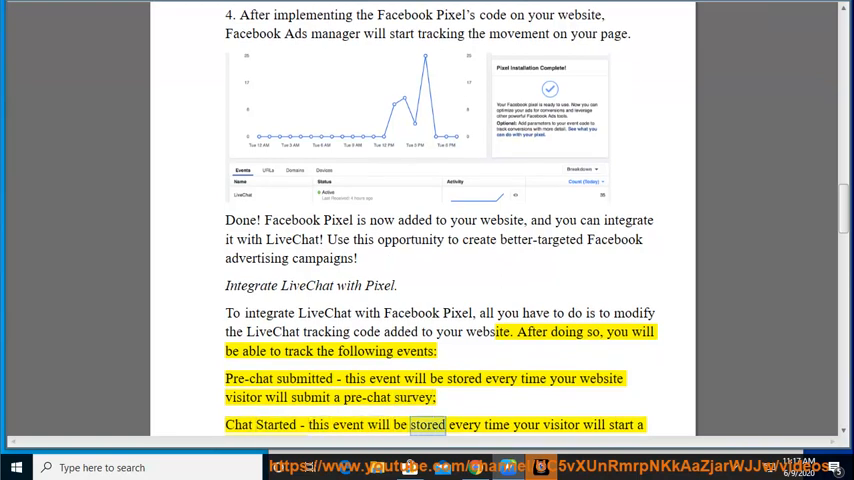
scroll(down, 3)
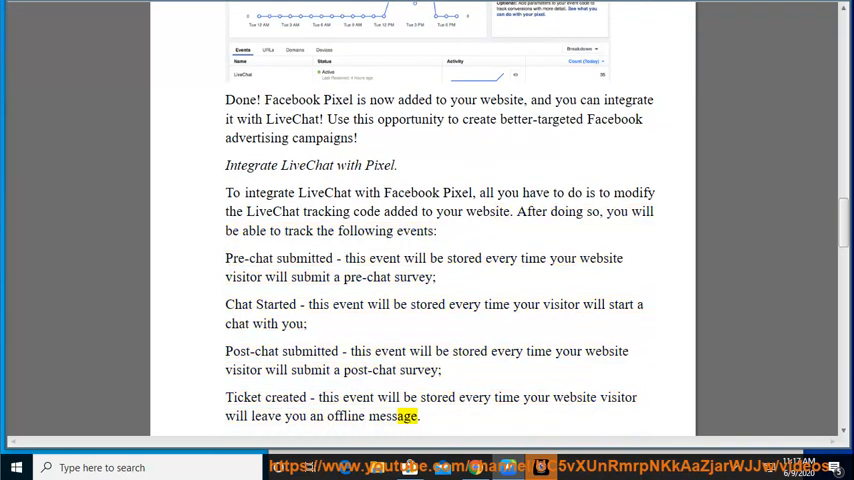
scroll(down, 3)
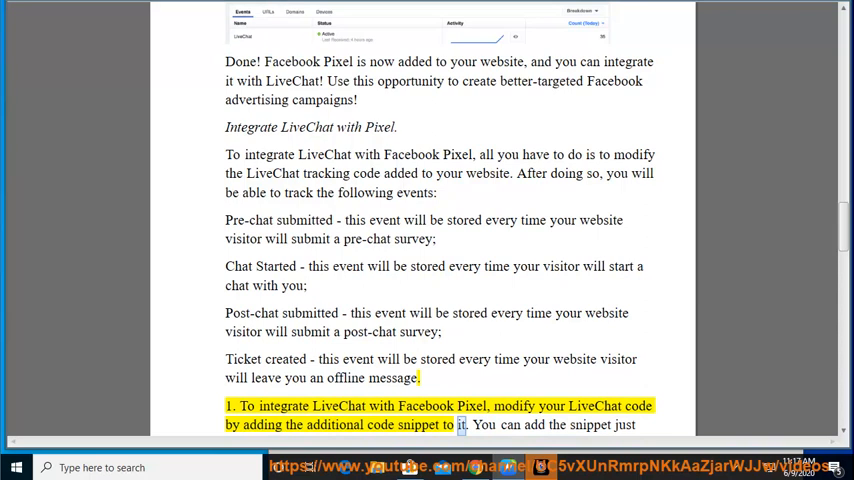
Scroll past the LC_API code block to the 'You can copy the LiveChat snippet' note
scroll(down, 3)
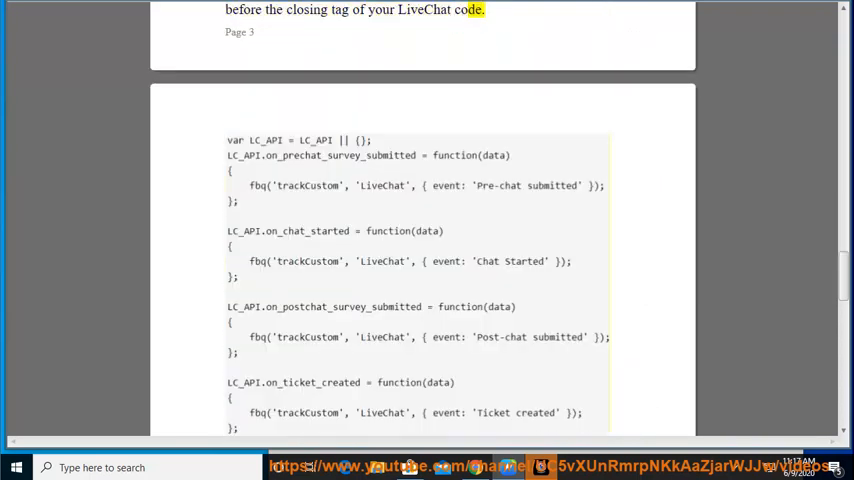
scroll(down, 3)
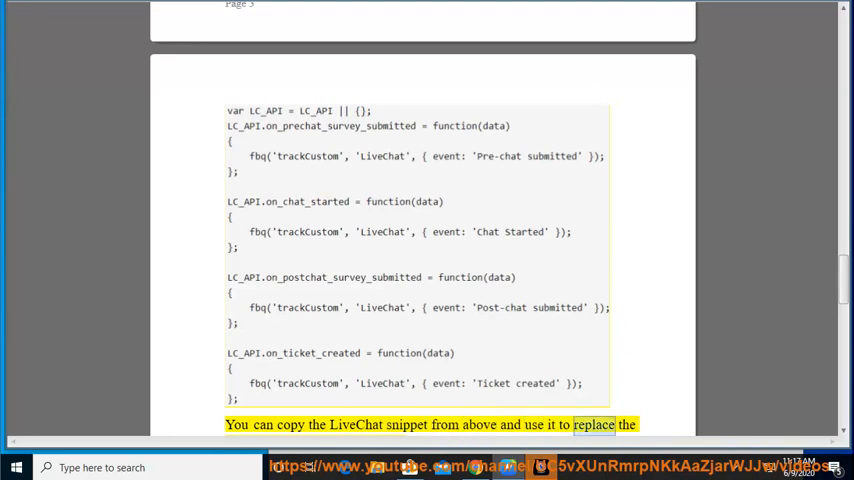
scroll(down, 3)
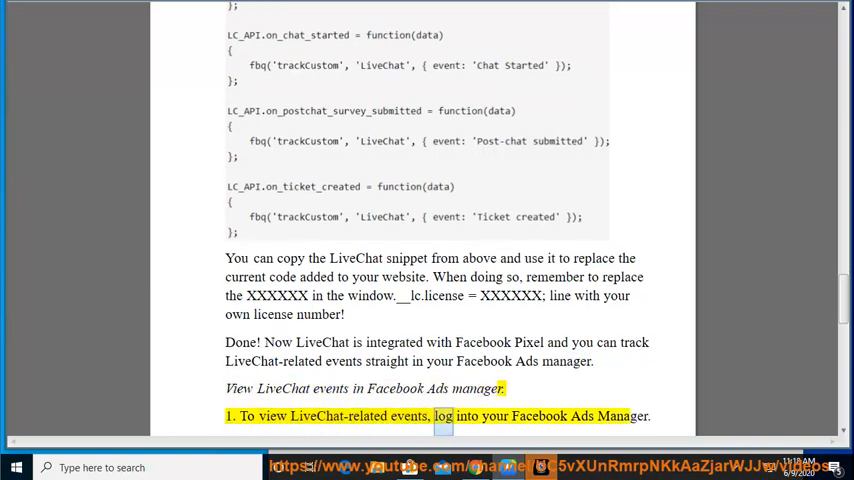
Follow narration through Ads Manager steps 1–3 toward 'And that's it!'
double_click(624, 416)
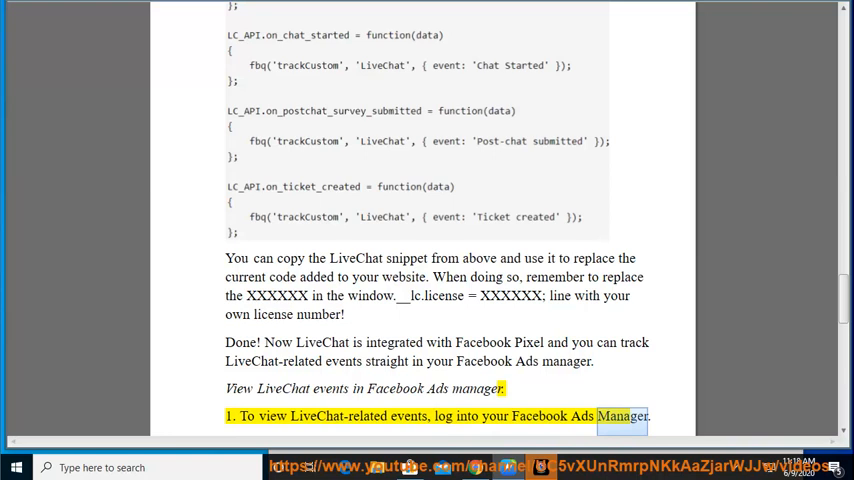
scroll(down, 3)
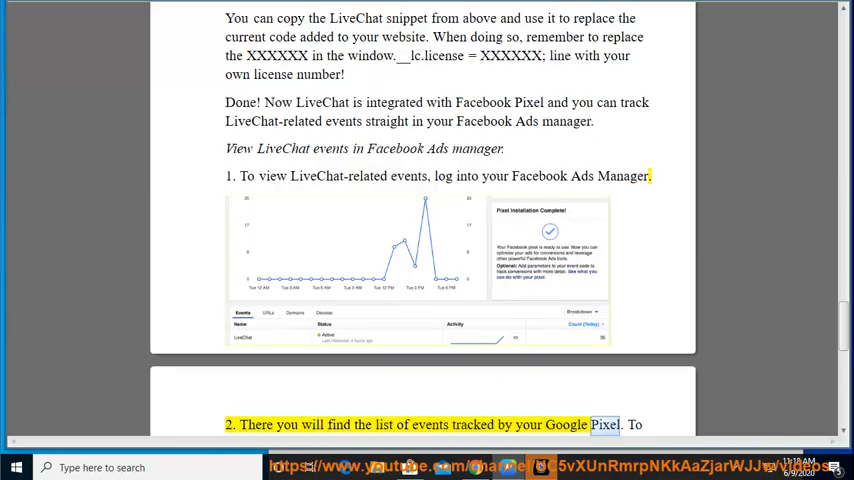
scroll(down, 3)
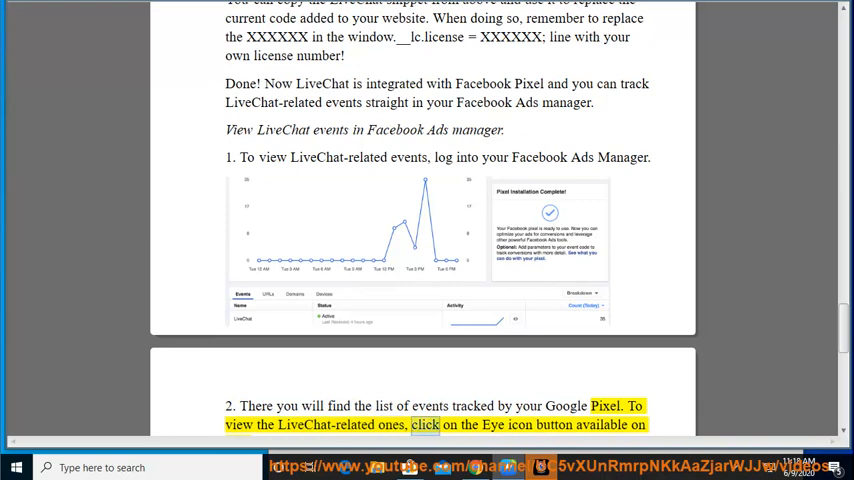
scroll(down, 3)
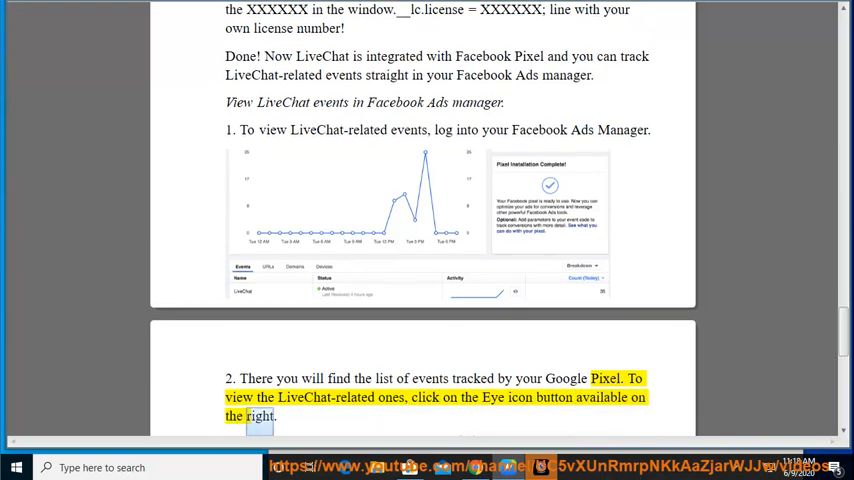
scroll(down, 3)
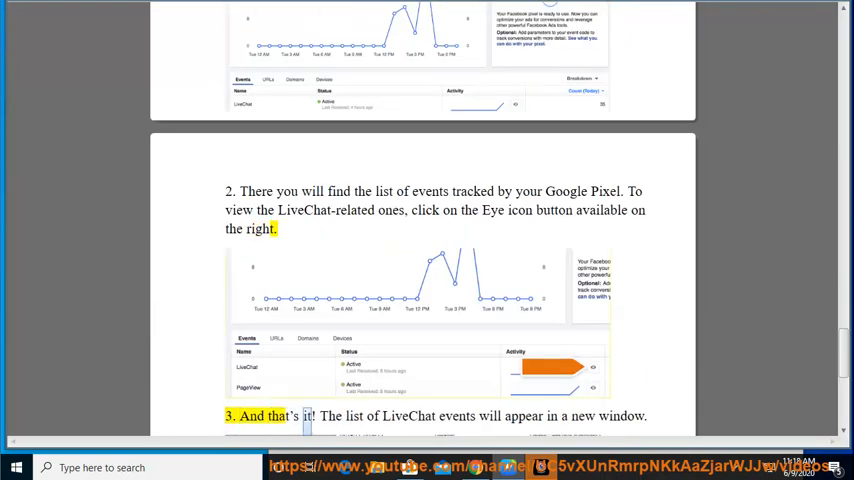